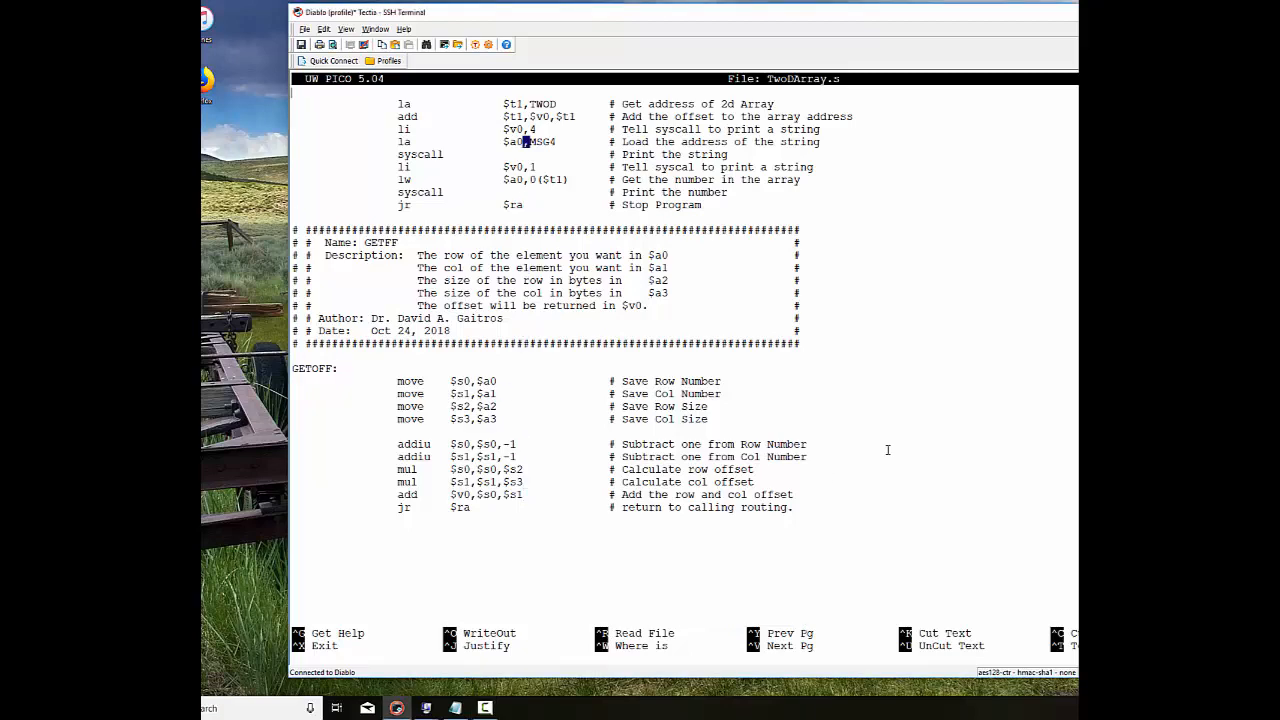
Step: Scroll through main to review the row and column read-number comments
scroll(up, 3)
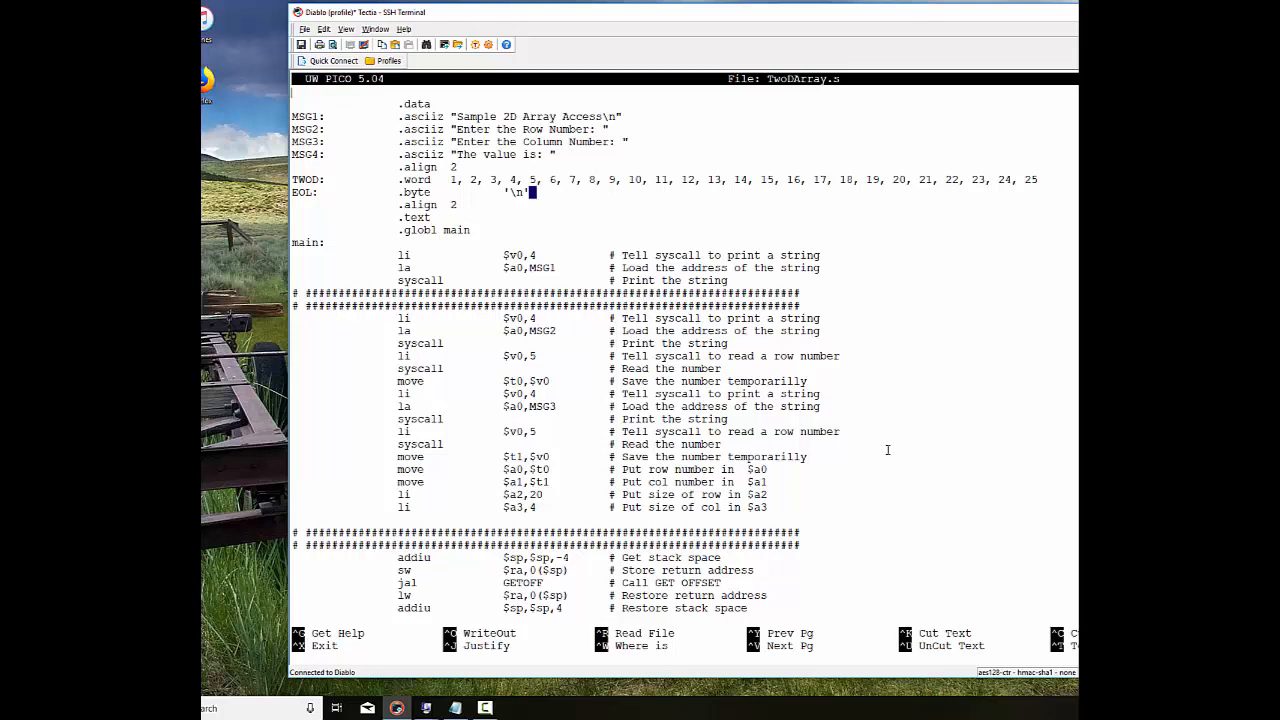
scroll(down, 3)
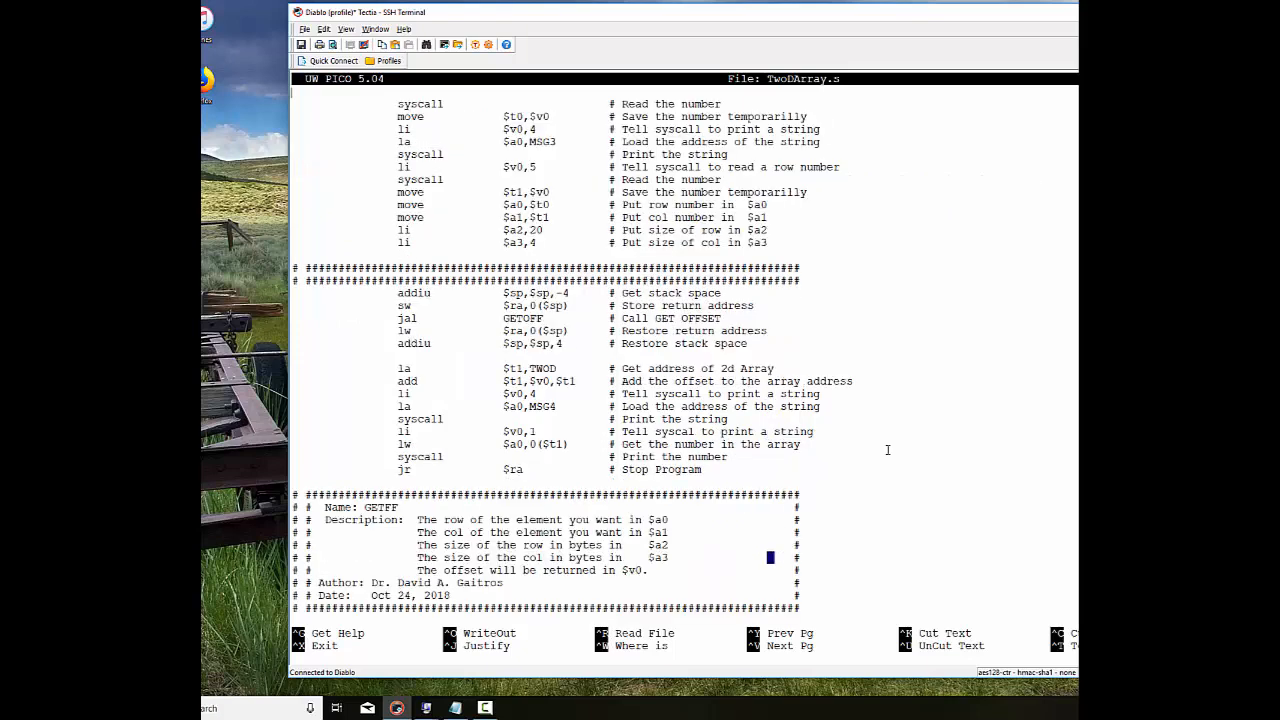
scroll(down, 3)
text(col)
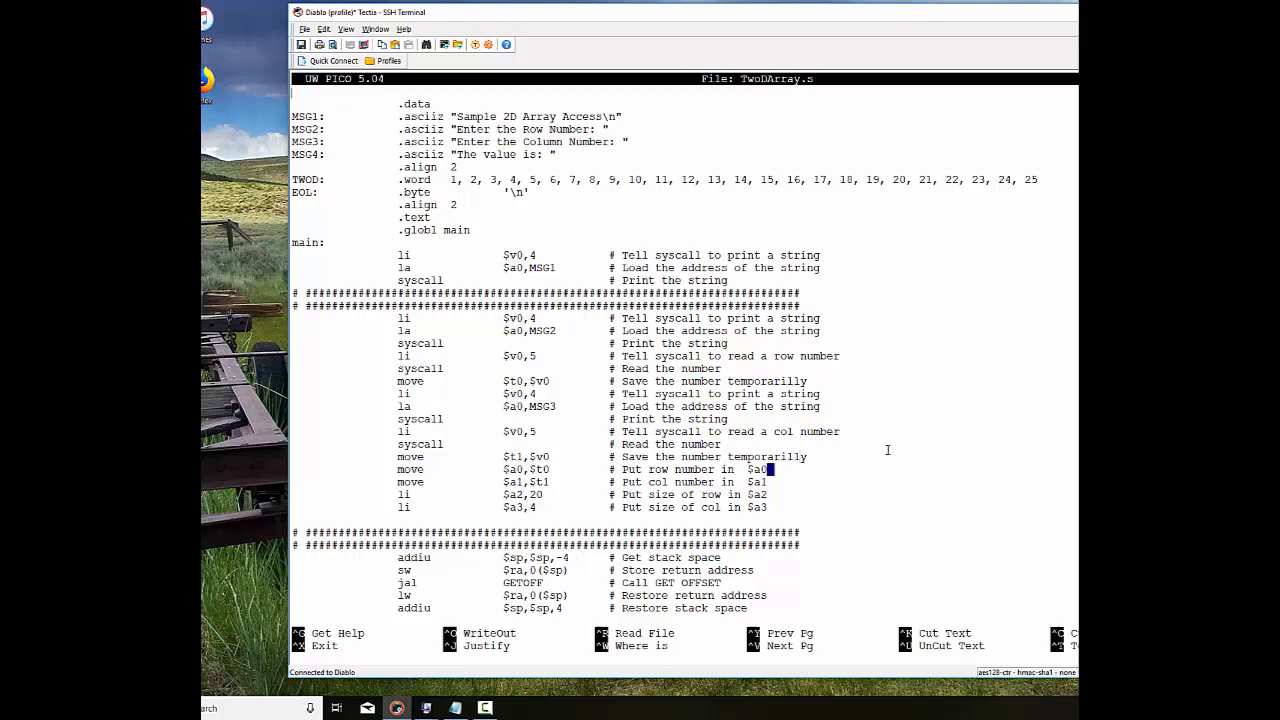
Step: Review the source down to the printing code, then write out TwoDArray.s (75 lines)
key(Down)
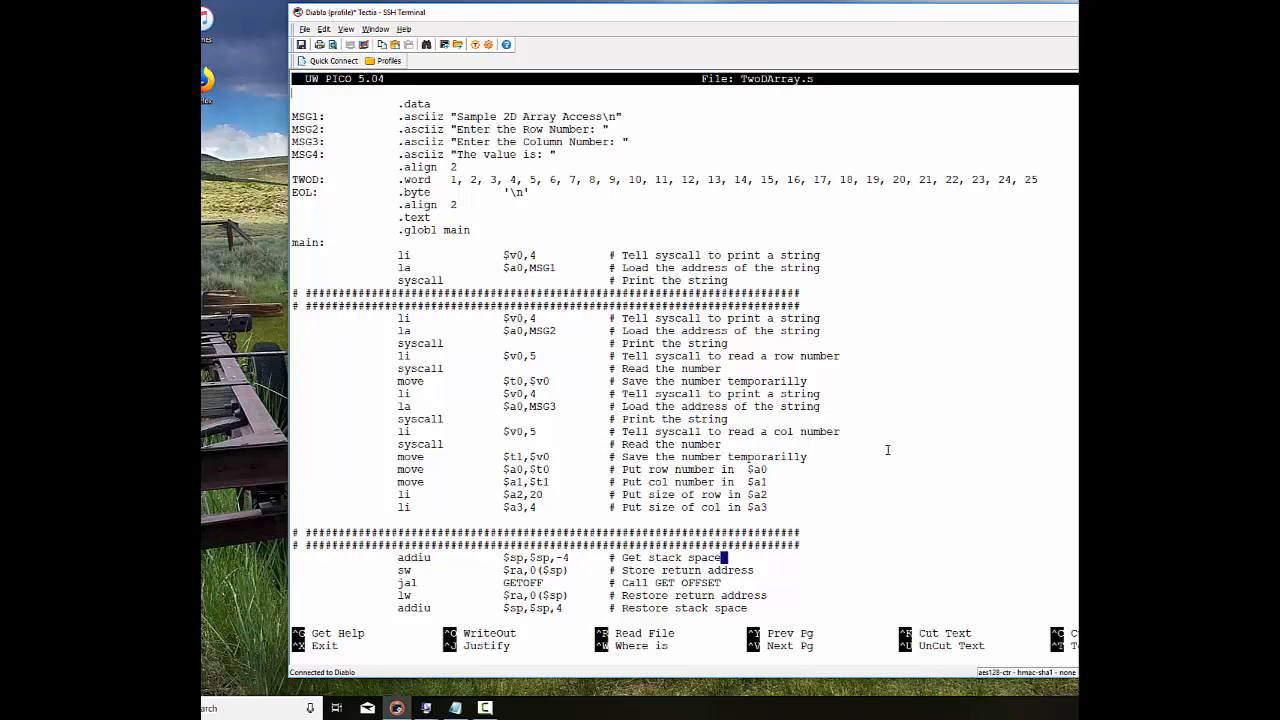
scroll(down, 3)
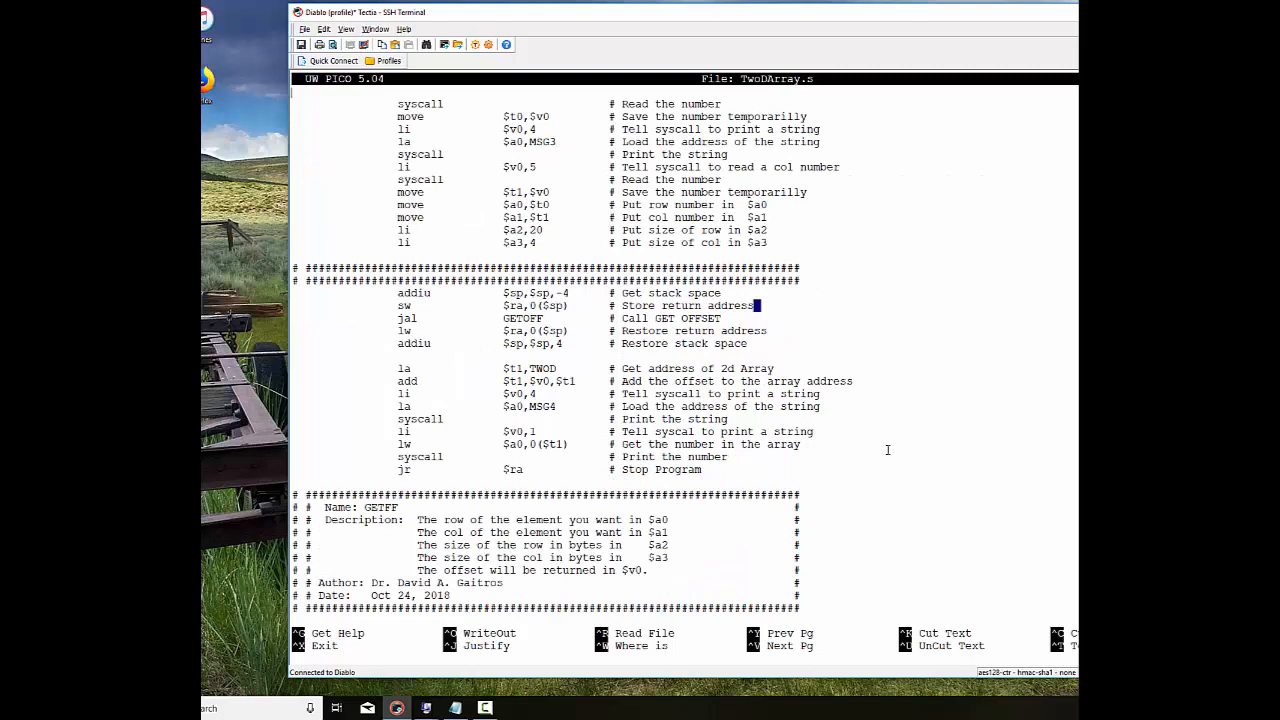
key(Down)
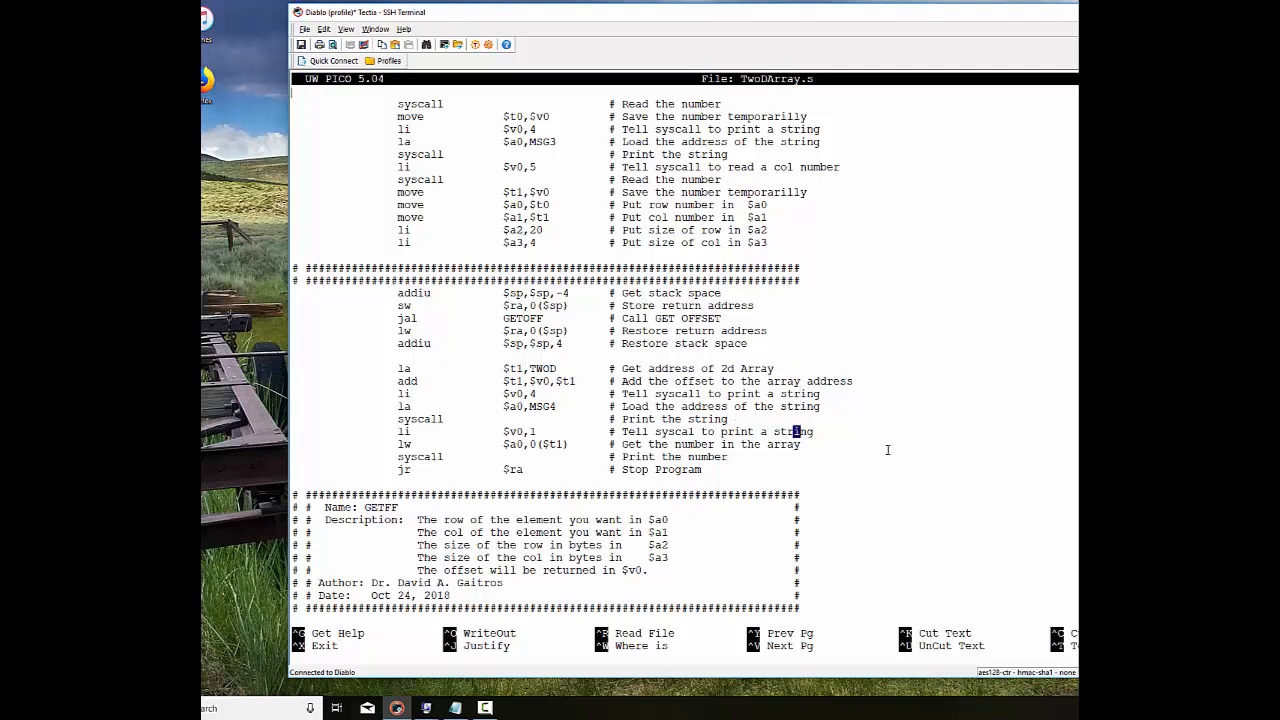
mouse_move(668, 210)
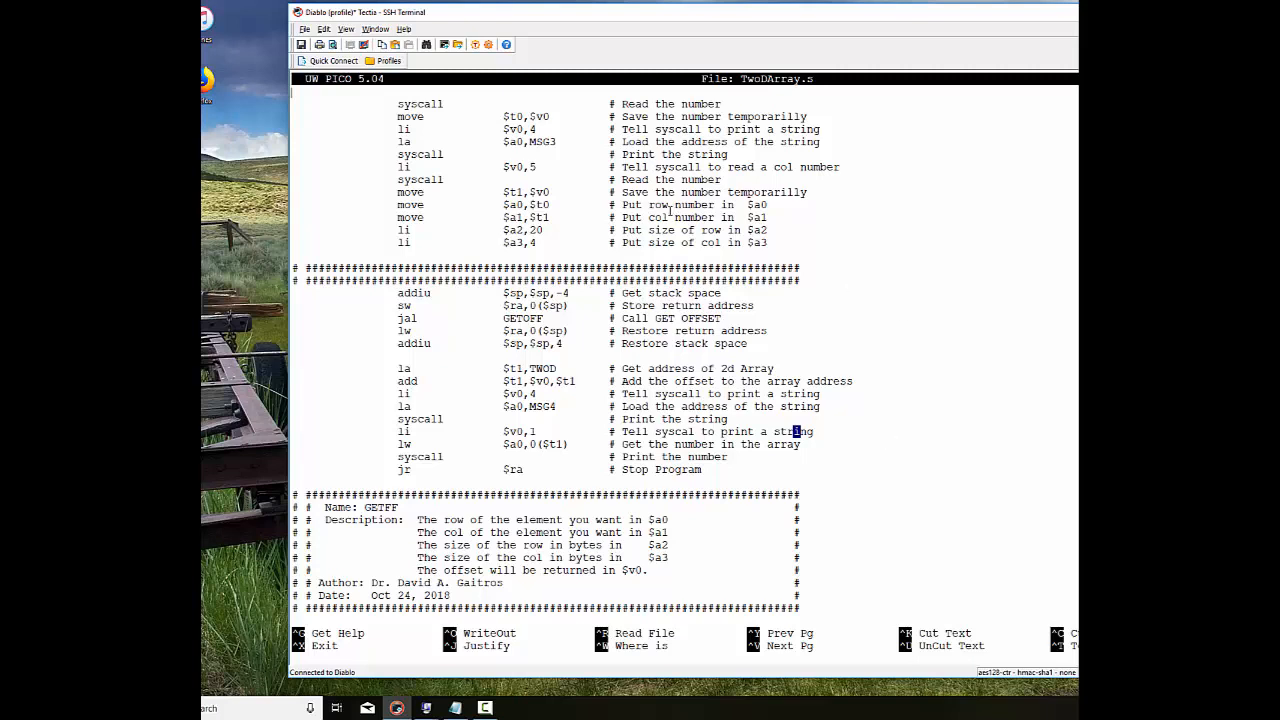
key(ctrl+o)
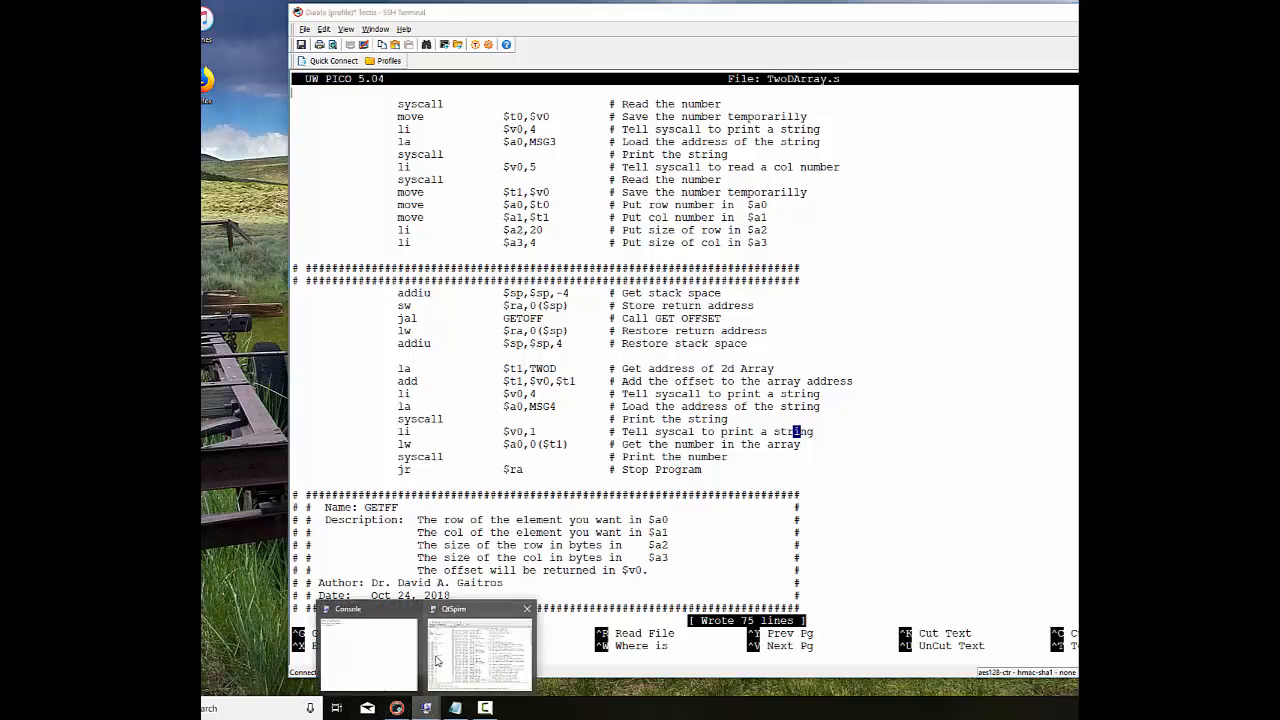
Step: Load TwoDArray.s in QtSpim, run it, and enter row number 3 at the prompt
click(478, 656)
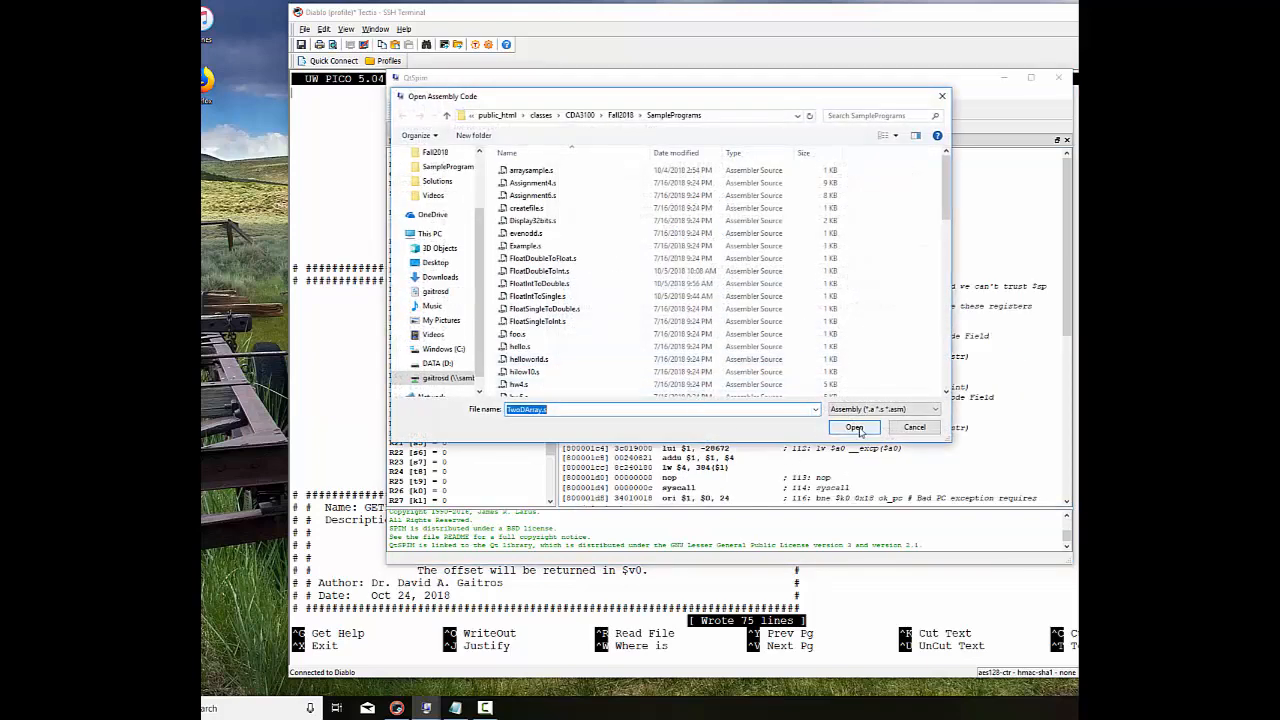
click(852, 428)
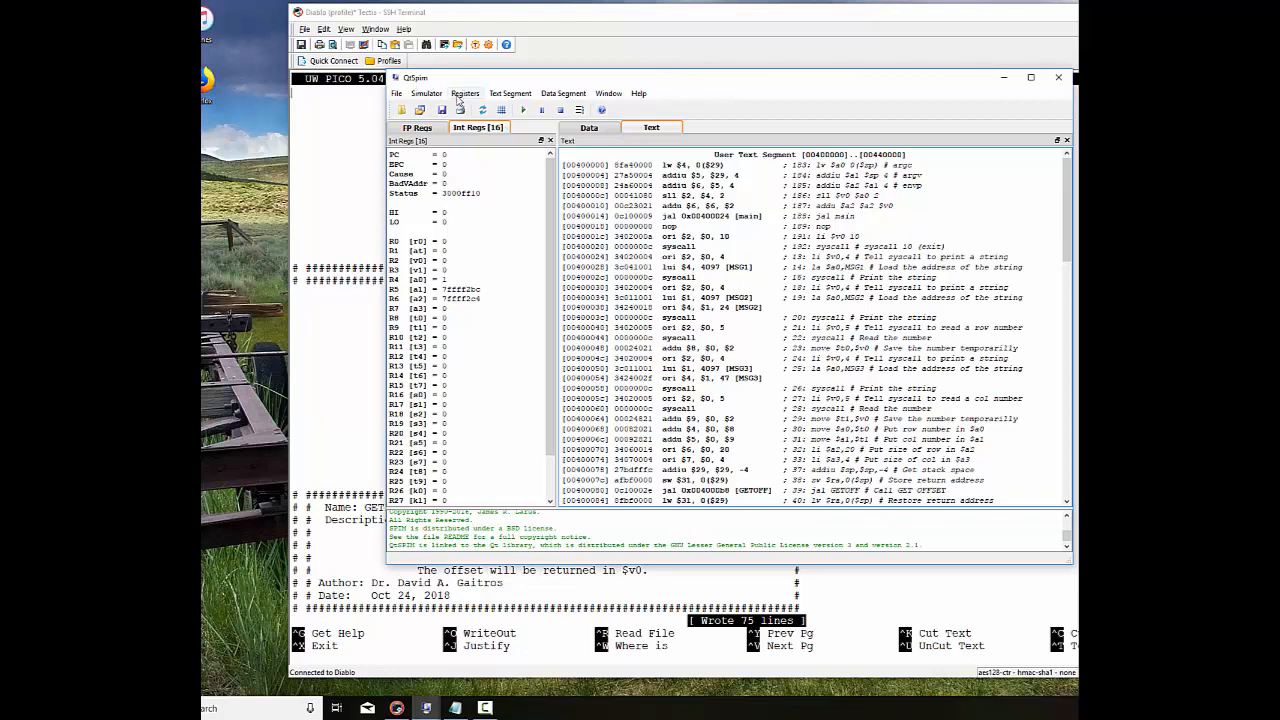
click(426, 94)
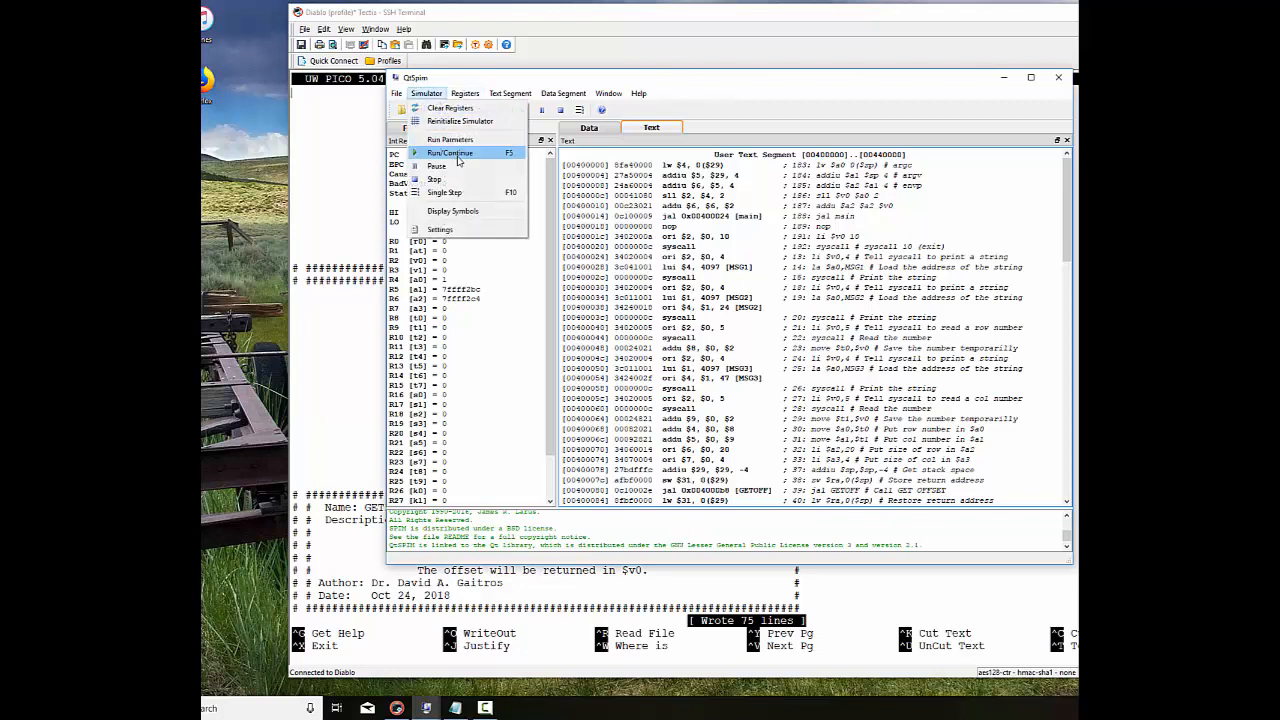
click(448, 152)
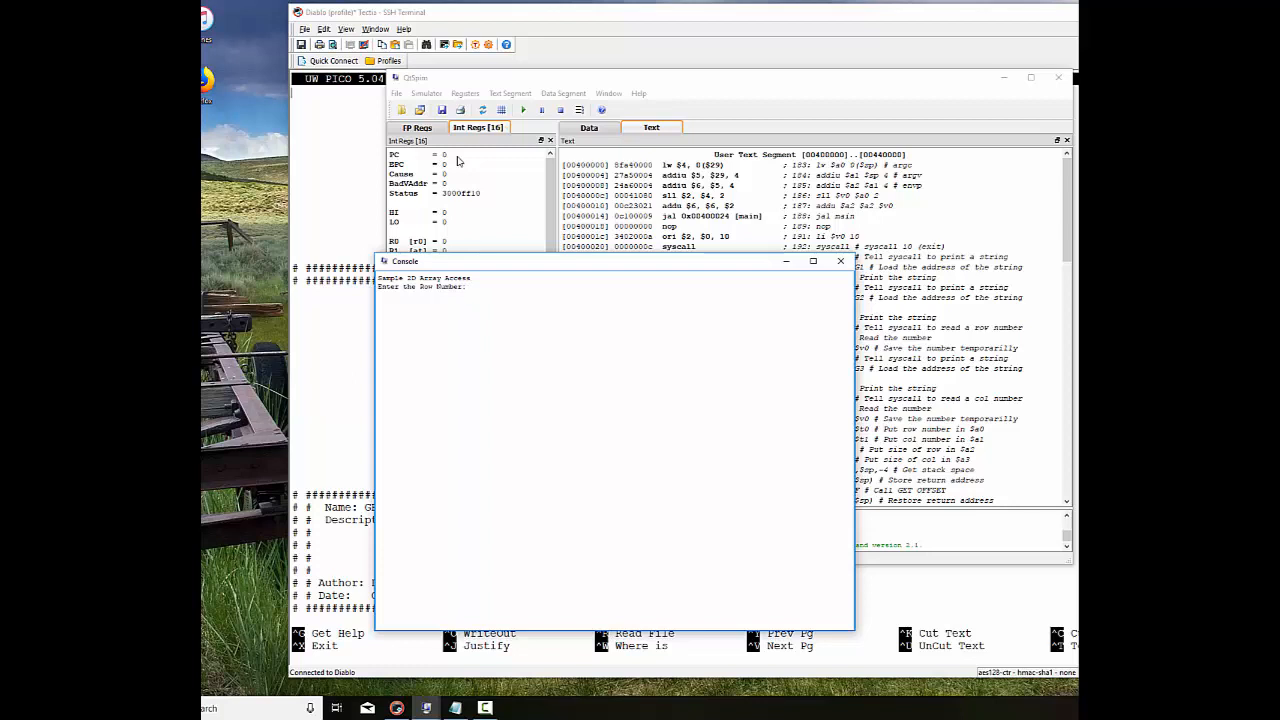
text(3)
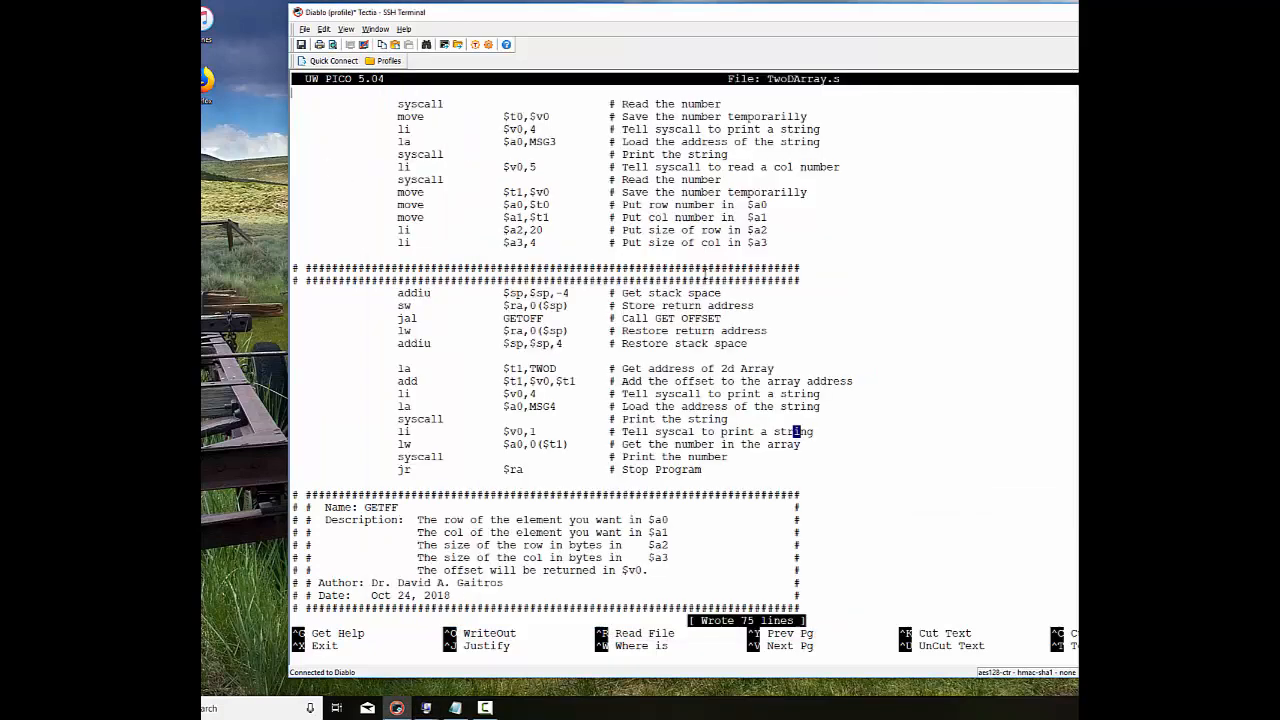
scroll(up, 3)
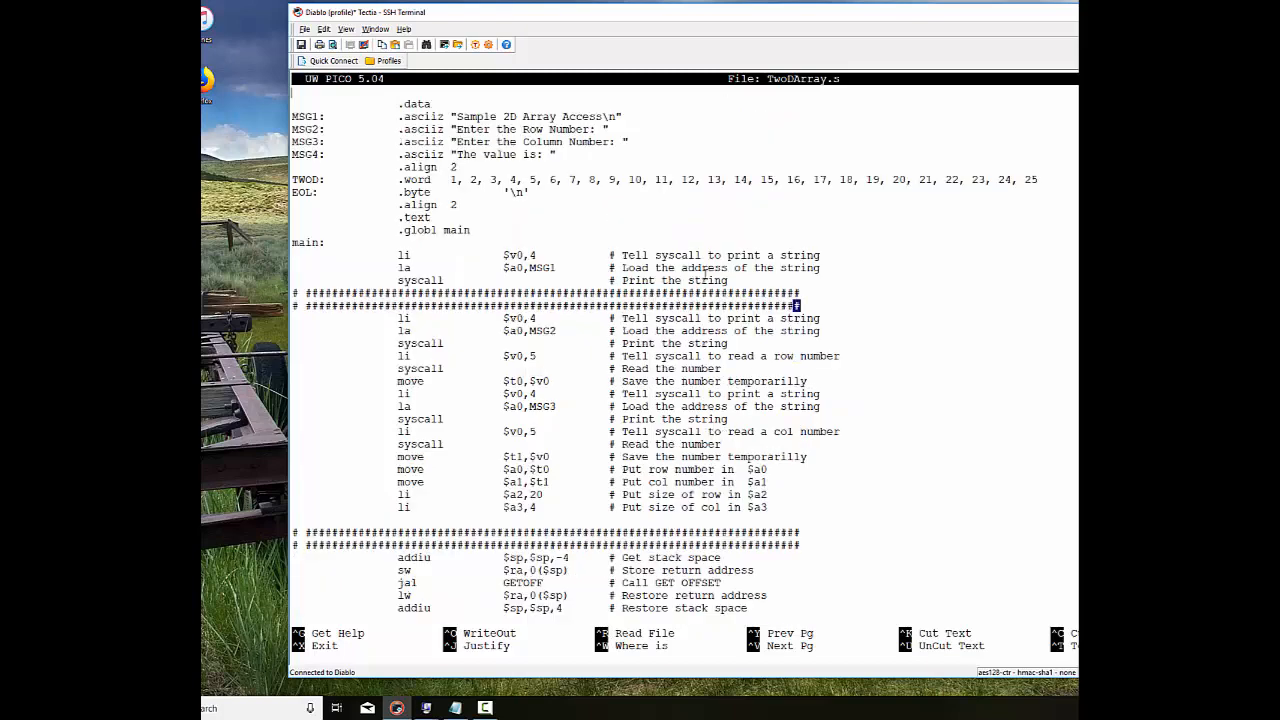